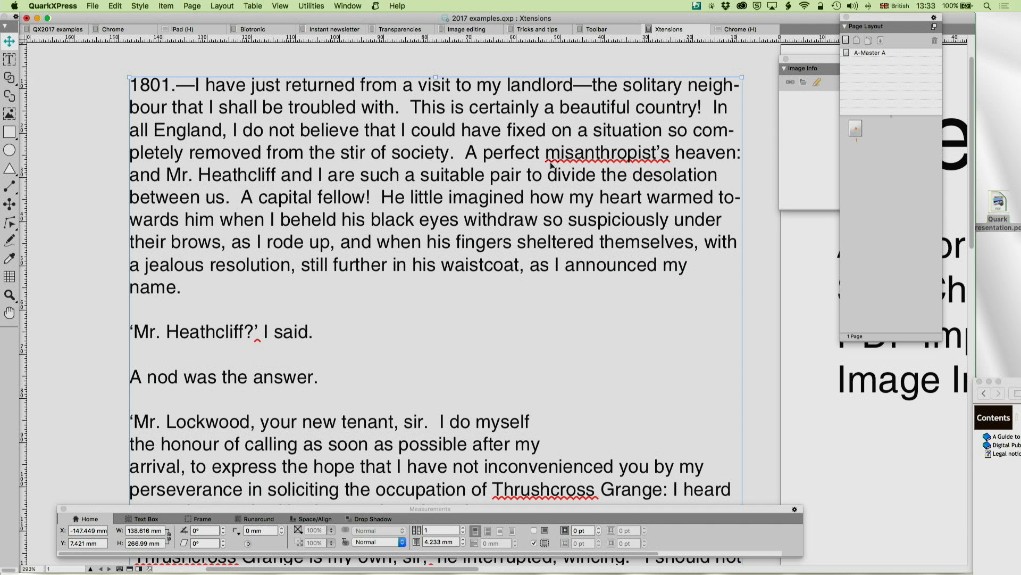
Step: Show spelling suggestions for the flagged word "misanthropist's" via its context menu
right_click(612, 152)
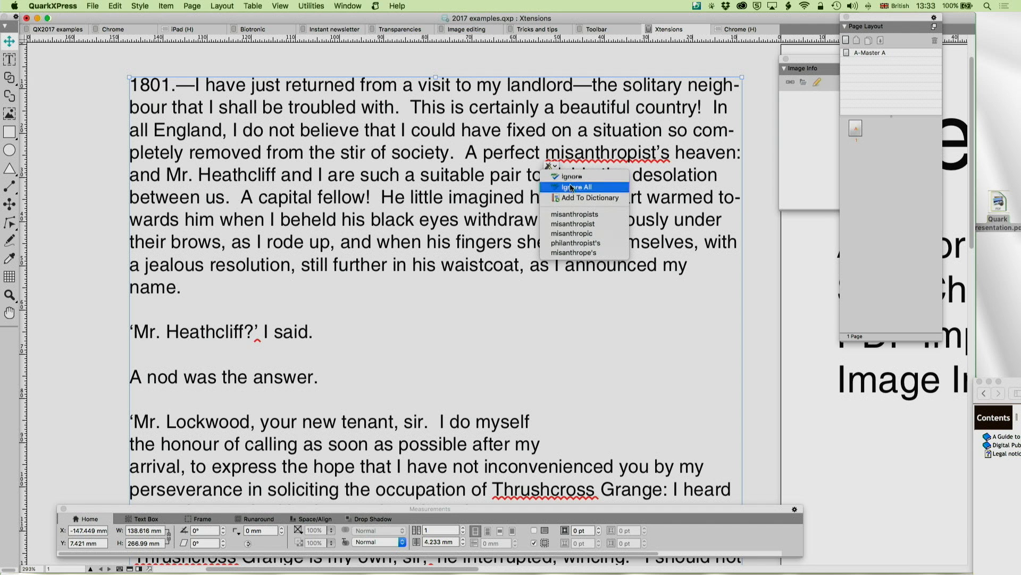
mouse_move(573, 214)
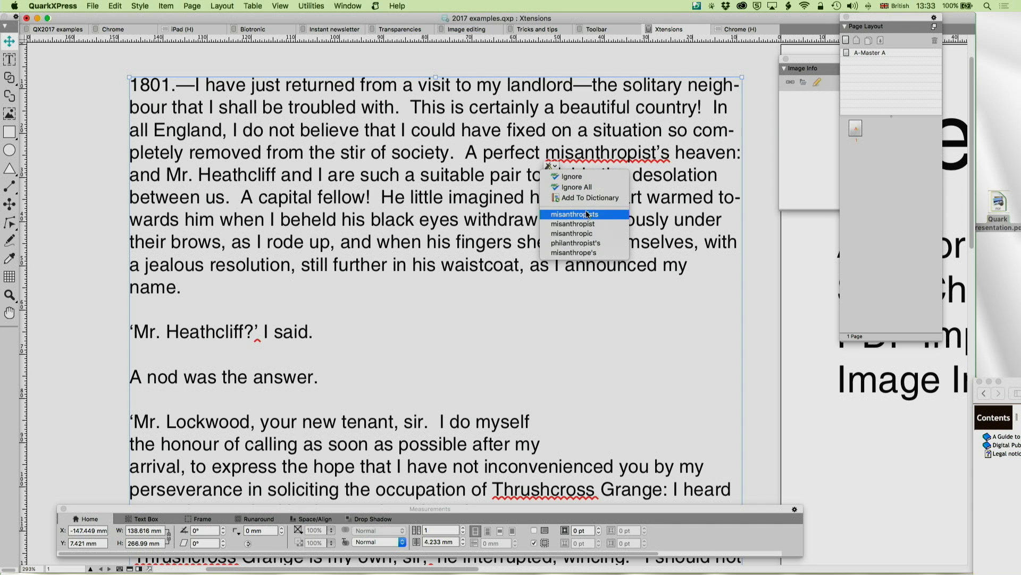
mouse_move(585, 223)
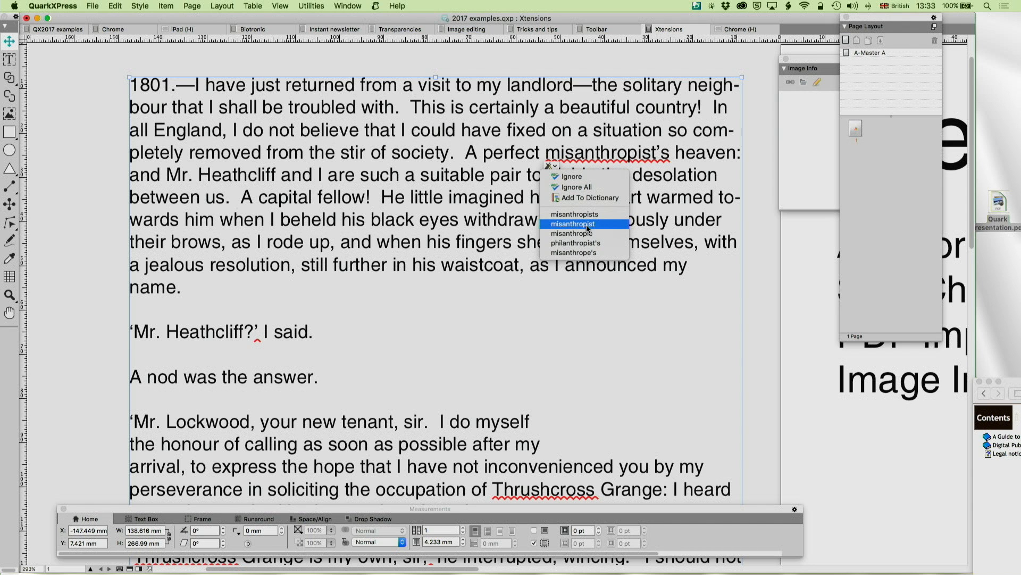
mouse_move(583, 253)
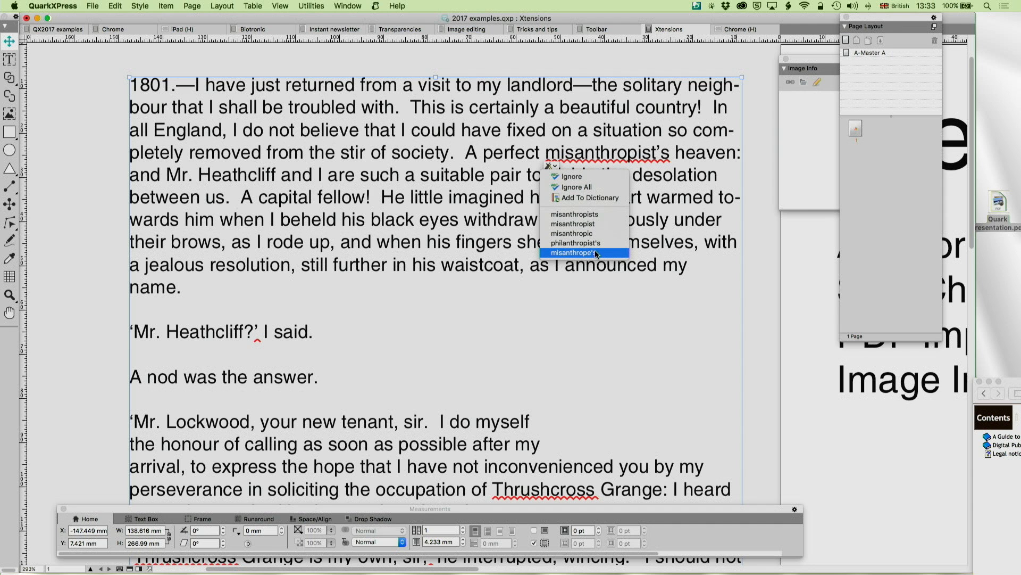
mouse_move(598, 205)
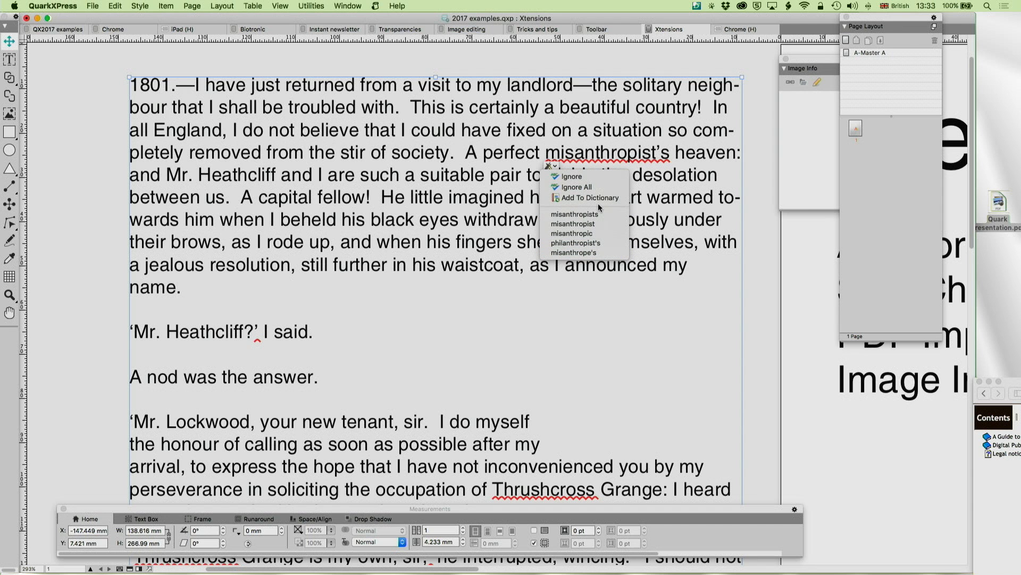
mouse_move(660, 151)
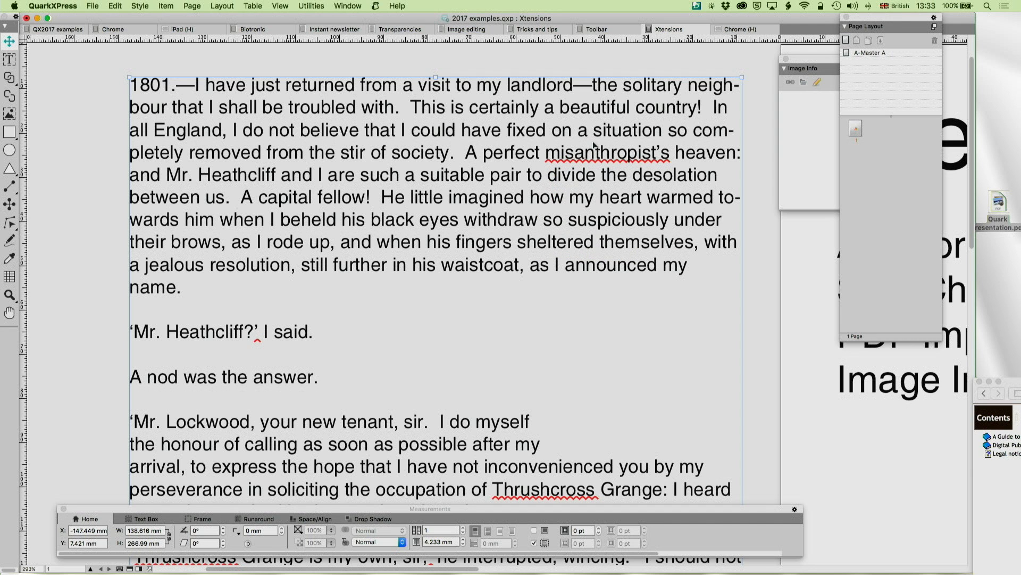
mouse_move(850, 50)
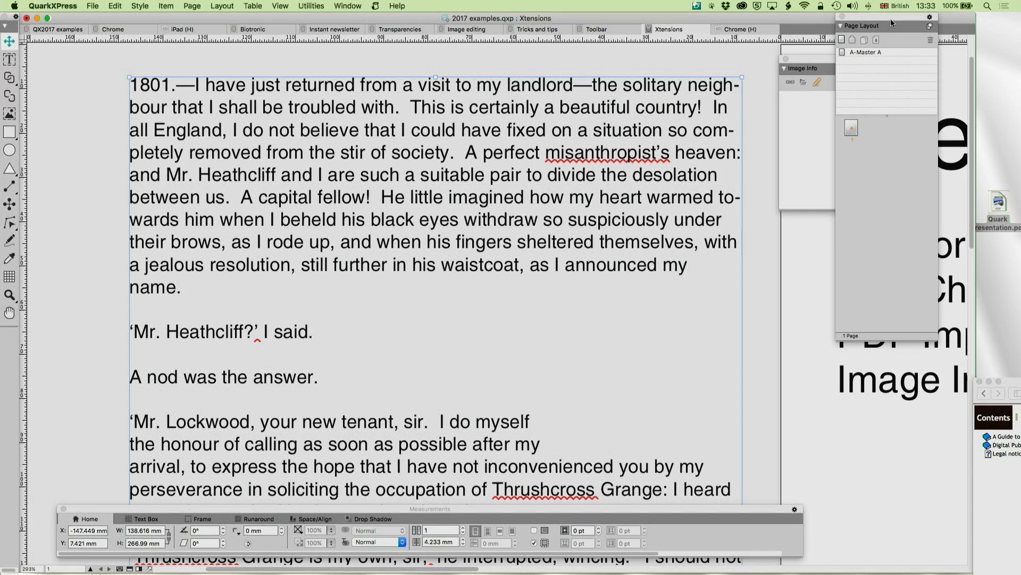
mouse_move(642, 97)
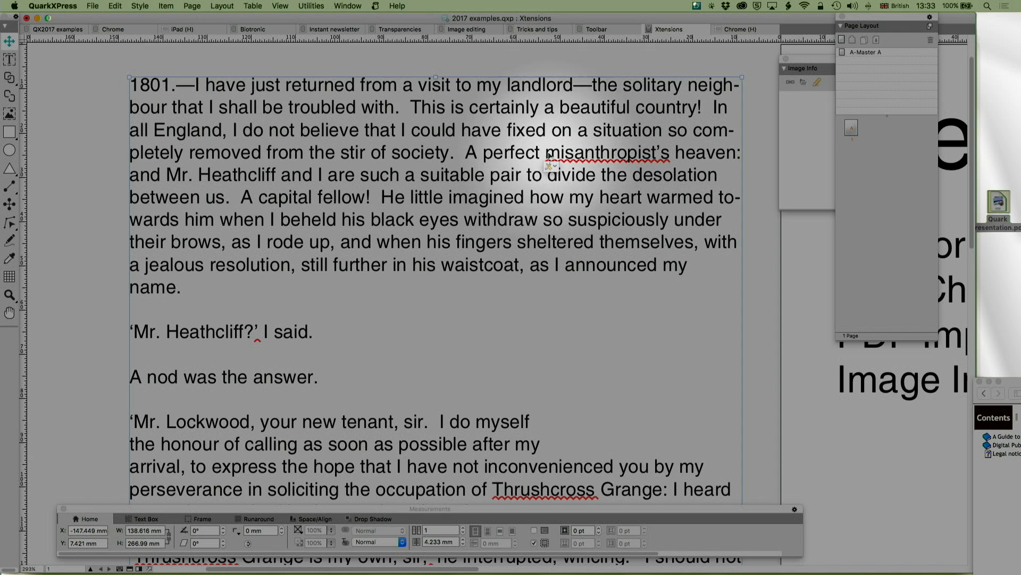
Step: Scroll down to the paragraphs where "Thrushcross" is flagged as misspelled
scroll(down, 3)
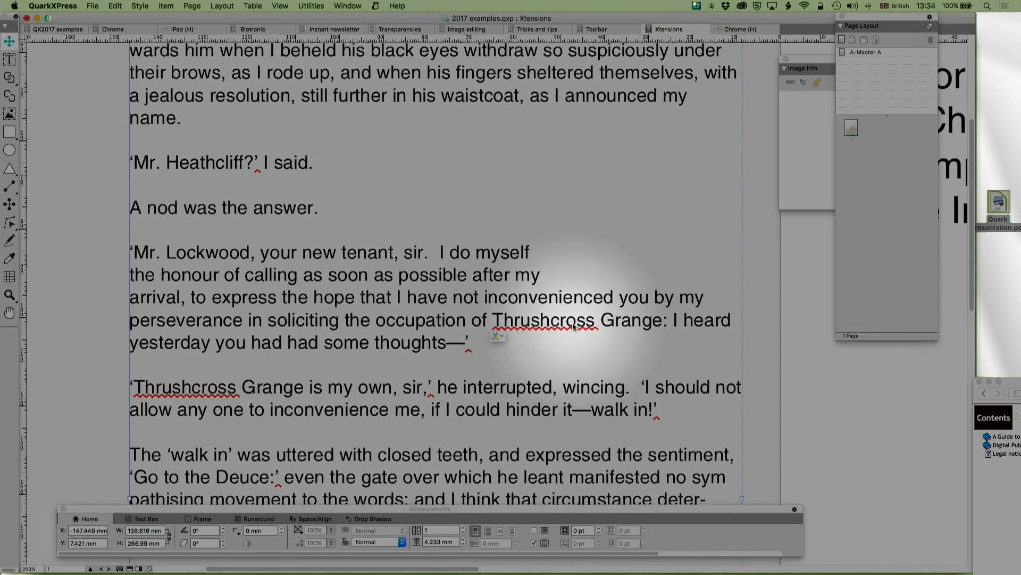
scroll(down, 3)
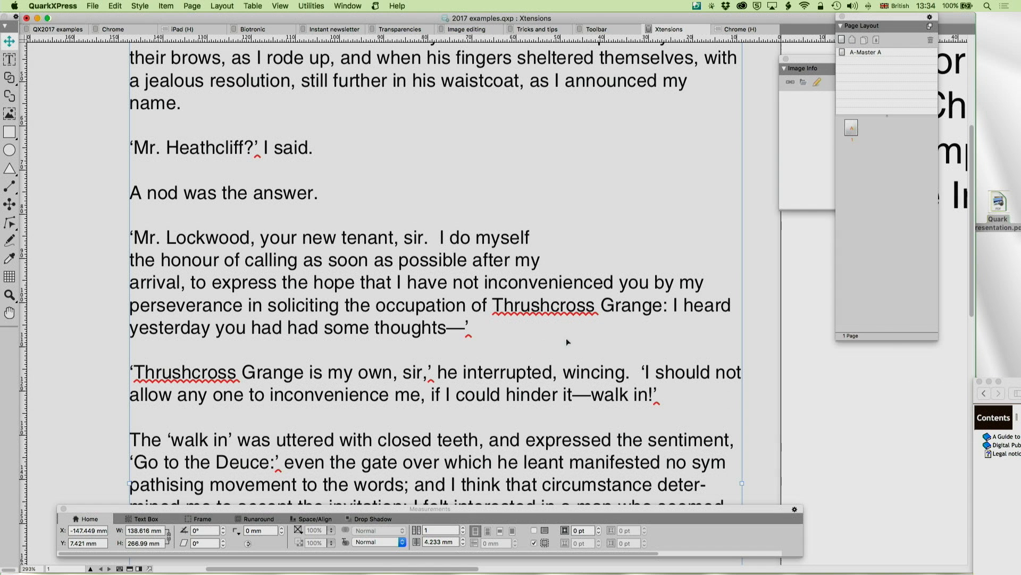
mouse_move(534, 318)
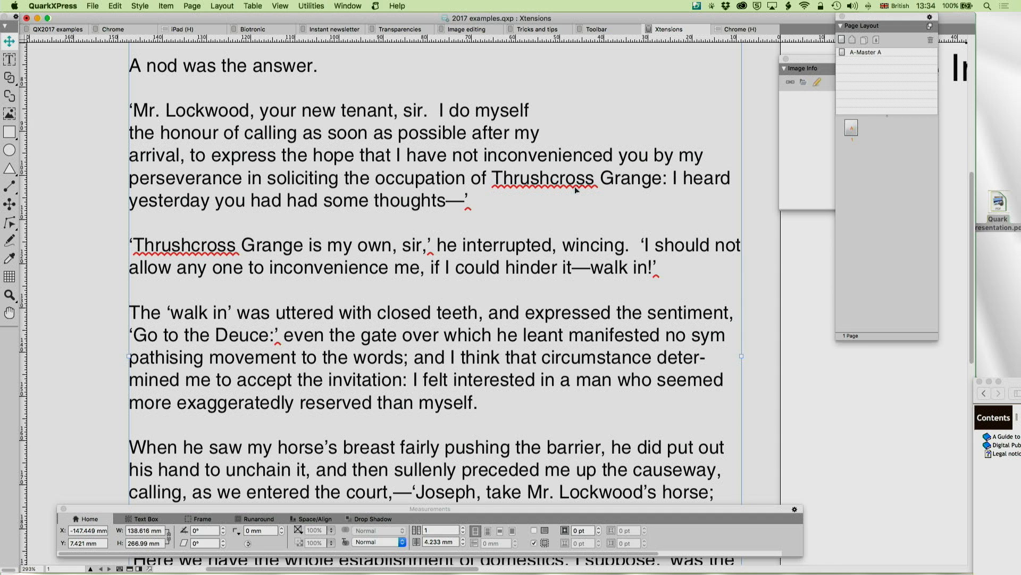
mouse_move(549, 194)
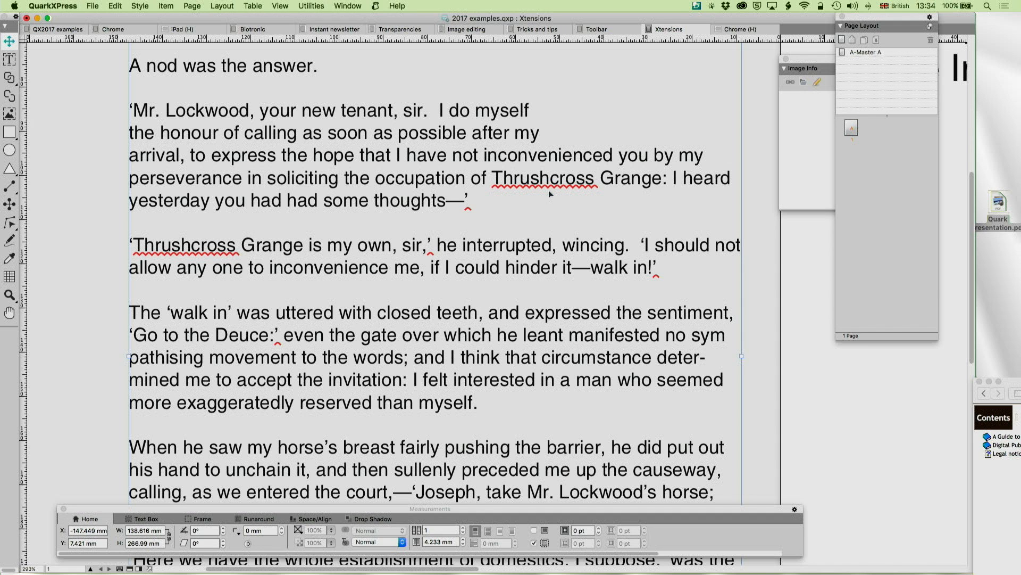